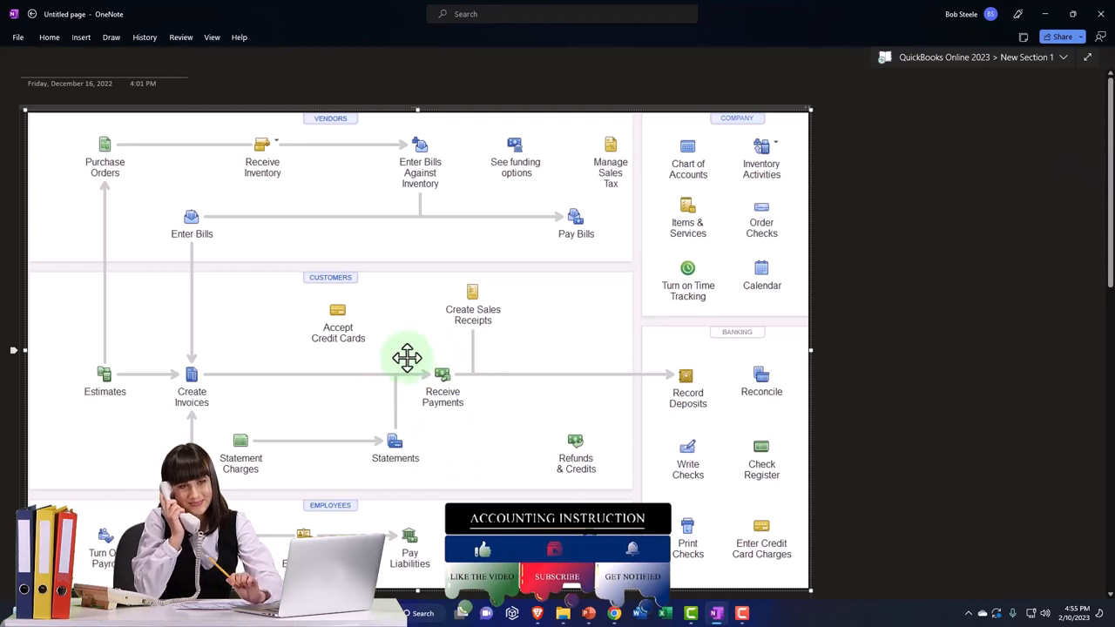
mouse_move(432, 410)
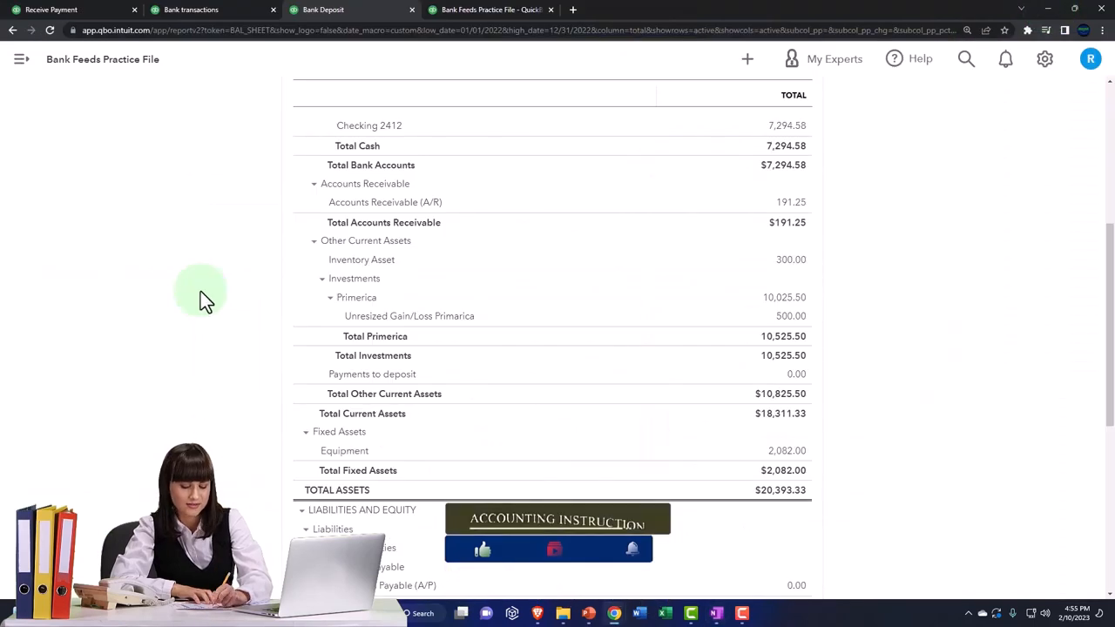
Switch from the balance sheet report to the Sales > All sales transactions list
left_click(50, 11)
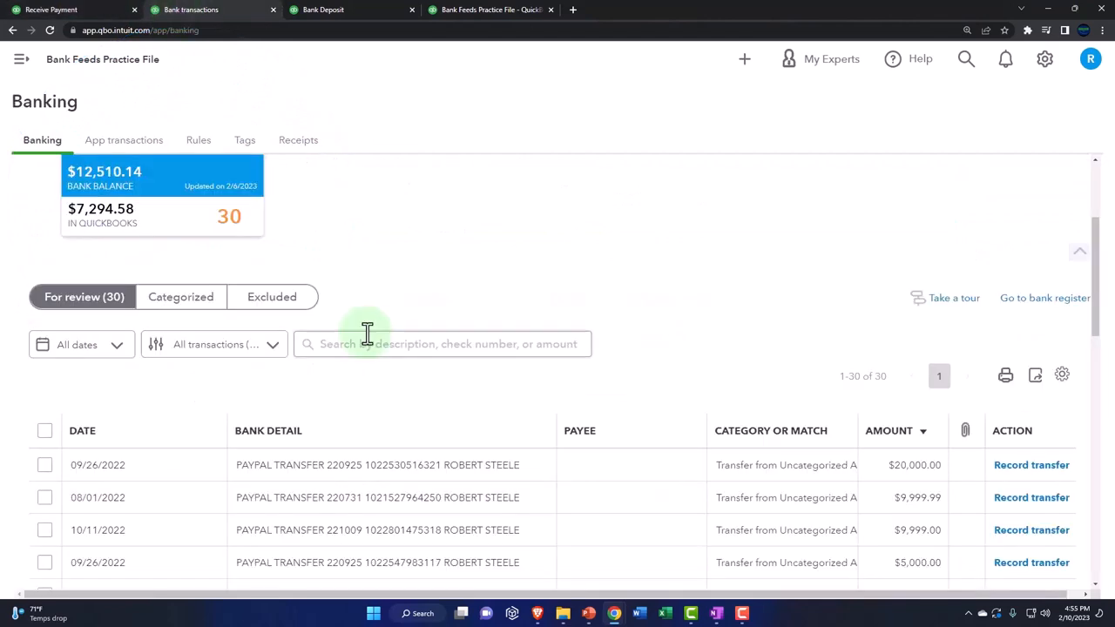
scroll("down", 3)
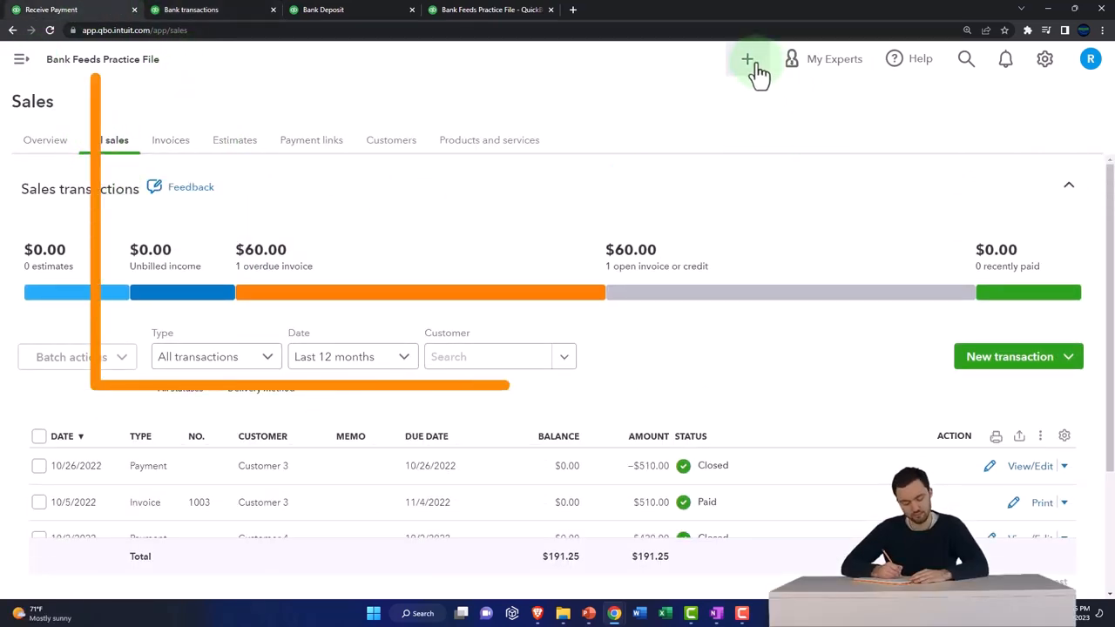
Start a new invoice for Customer 5 dated 10/05/2022
left_click(746, 60)
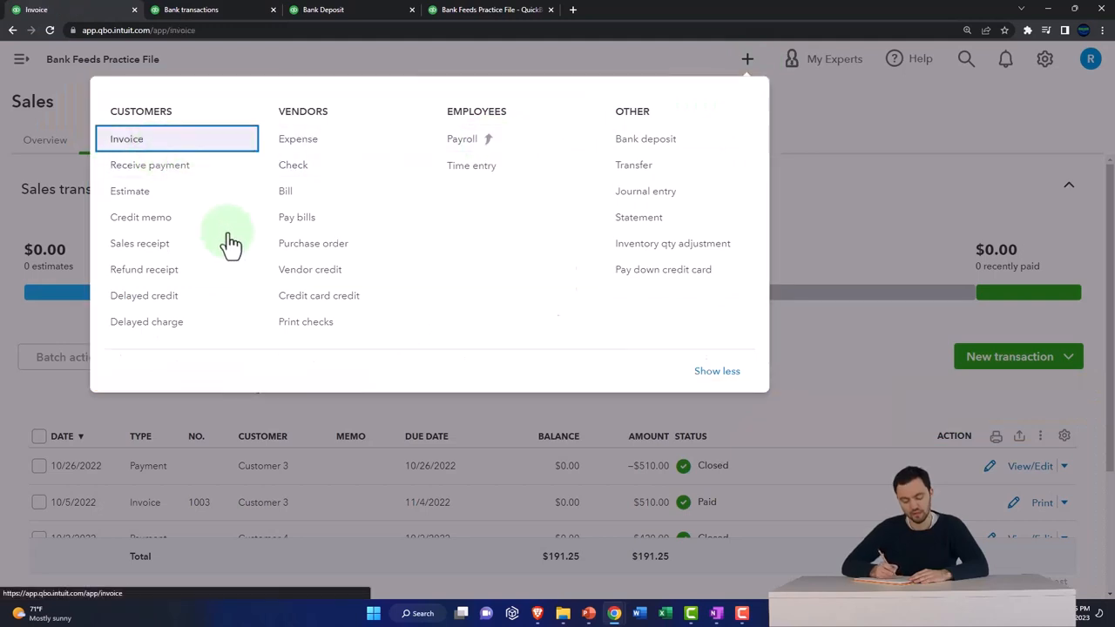
left_click(125, 140)
type("Customer")
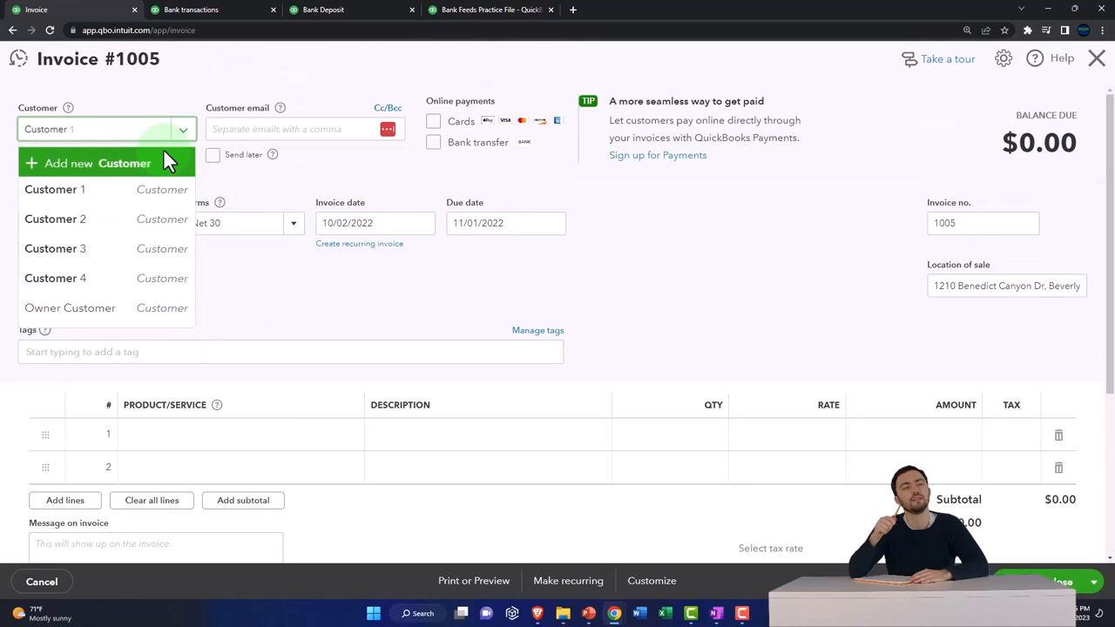
left_click(98, 164)
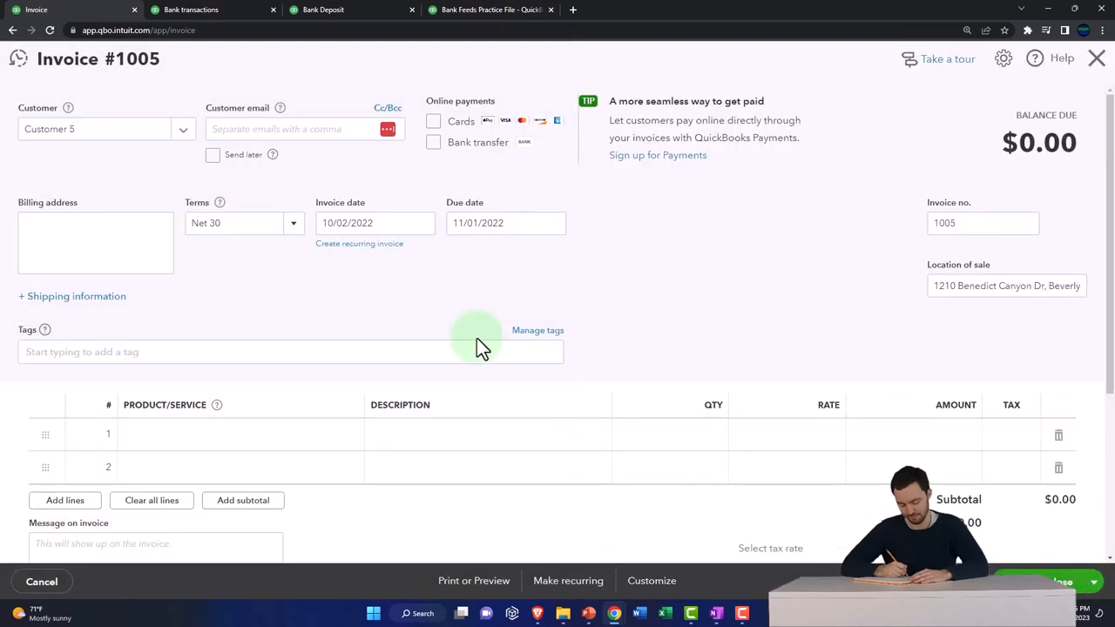
left_click(244, 223)
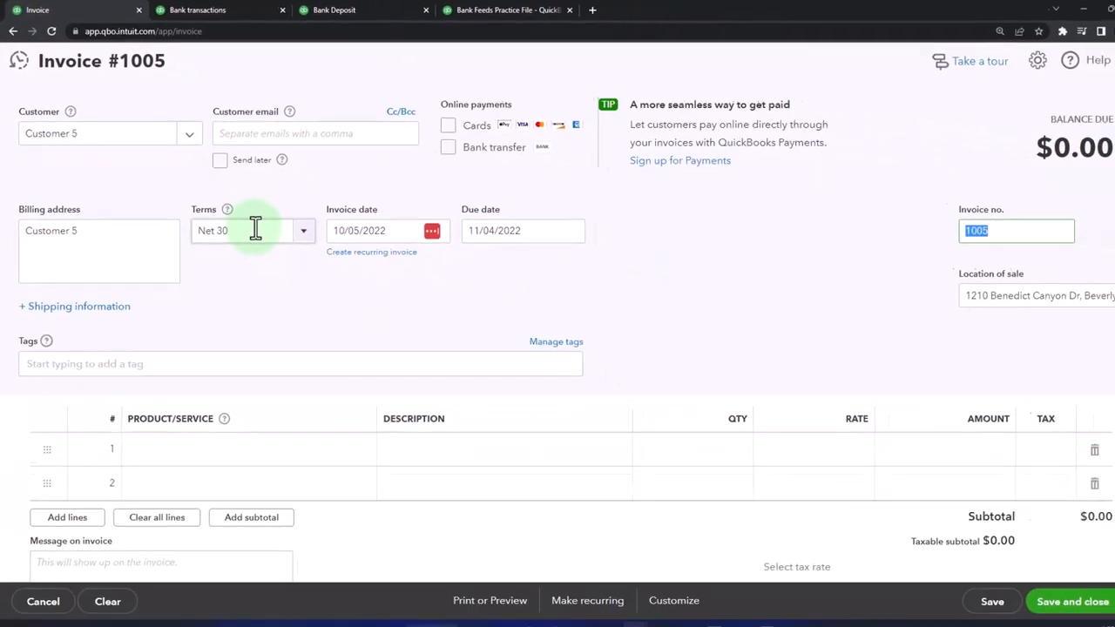
scroll("down", 3)
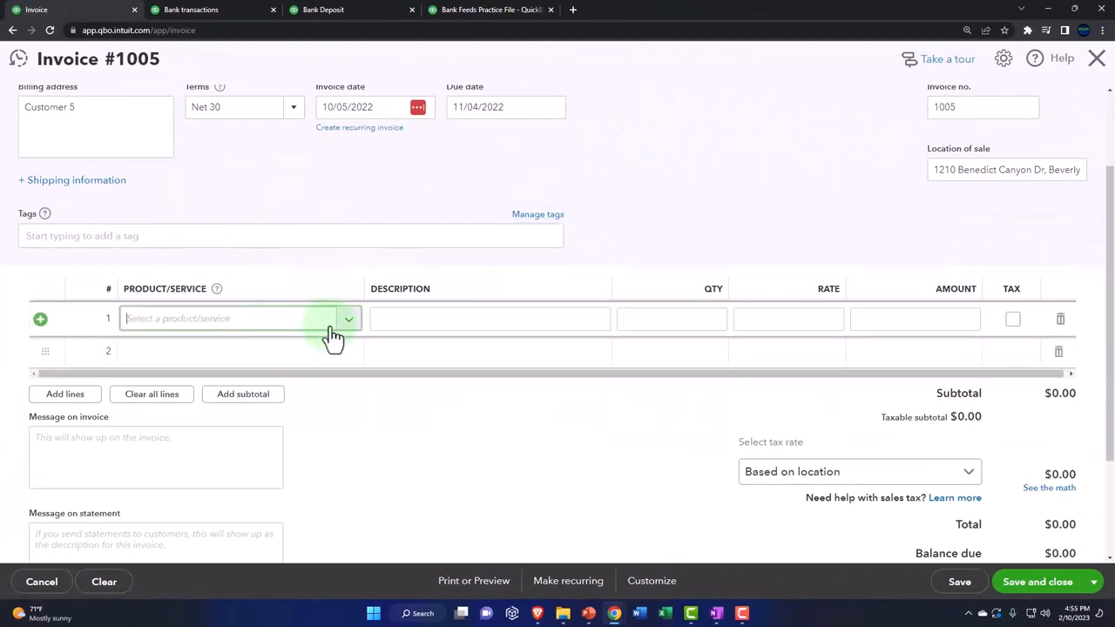
Add an Hours line at rate 300, bringing the invoice balance due to $300.00
left_click(241, 317)
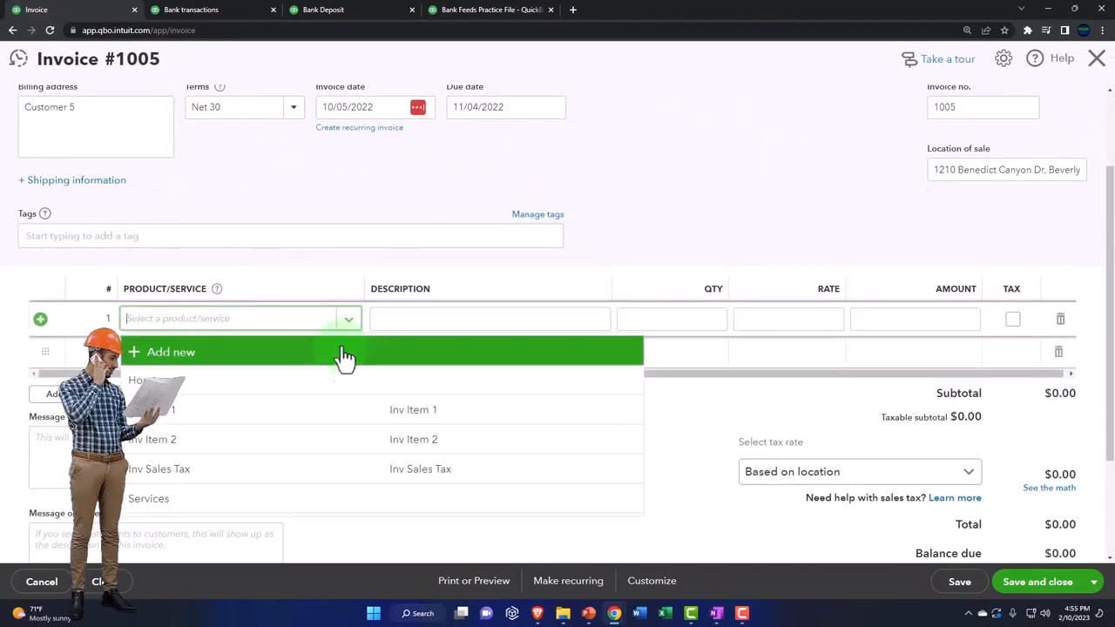
left_click(140, 380)
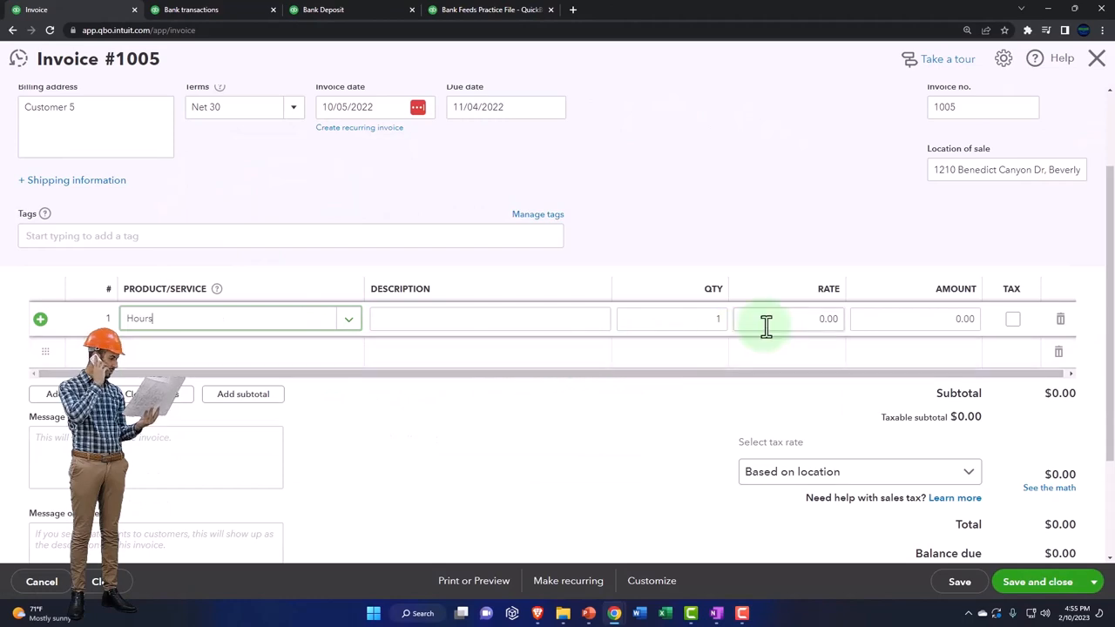
left_click(213, 11)
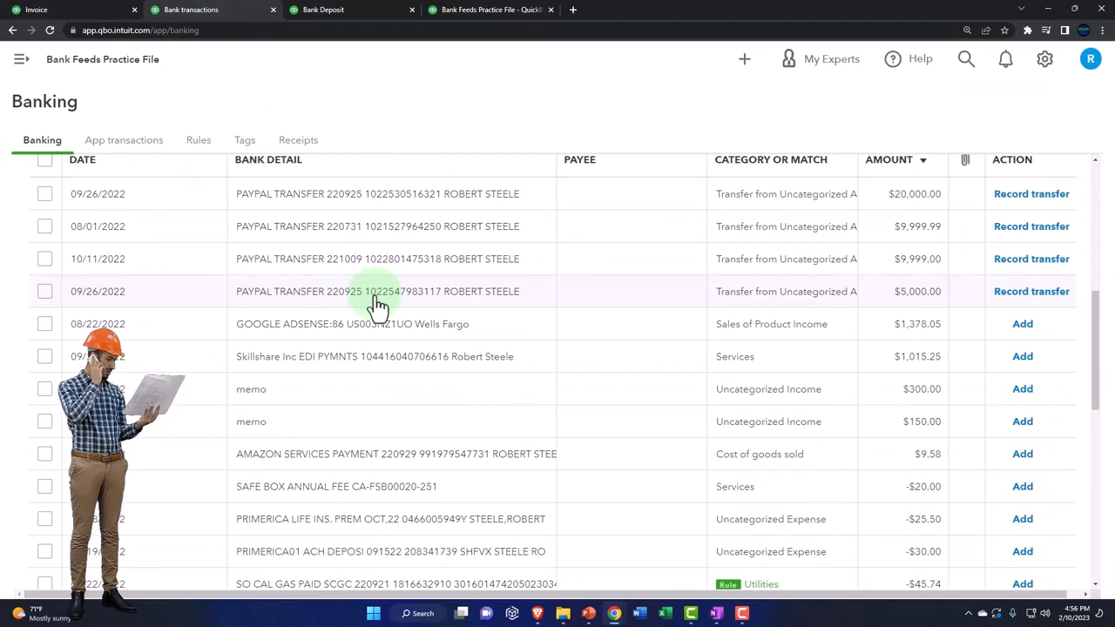
left_click(37, 10)
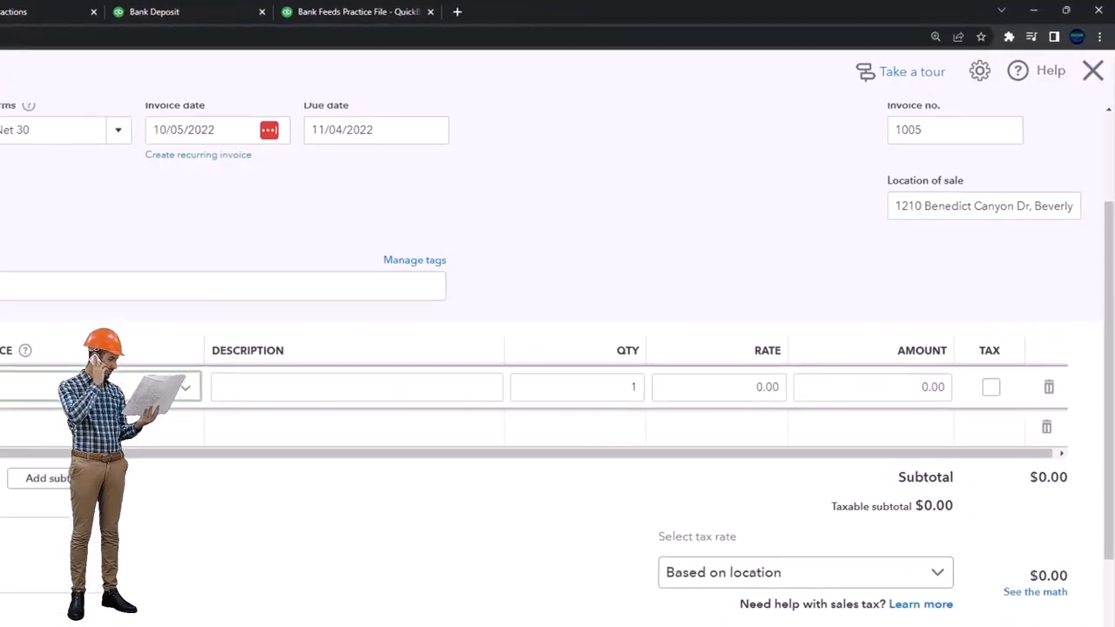
type("30")
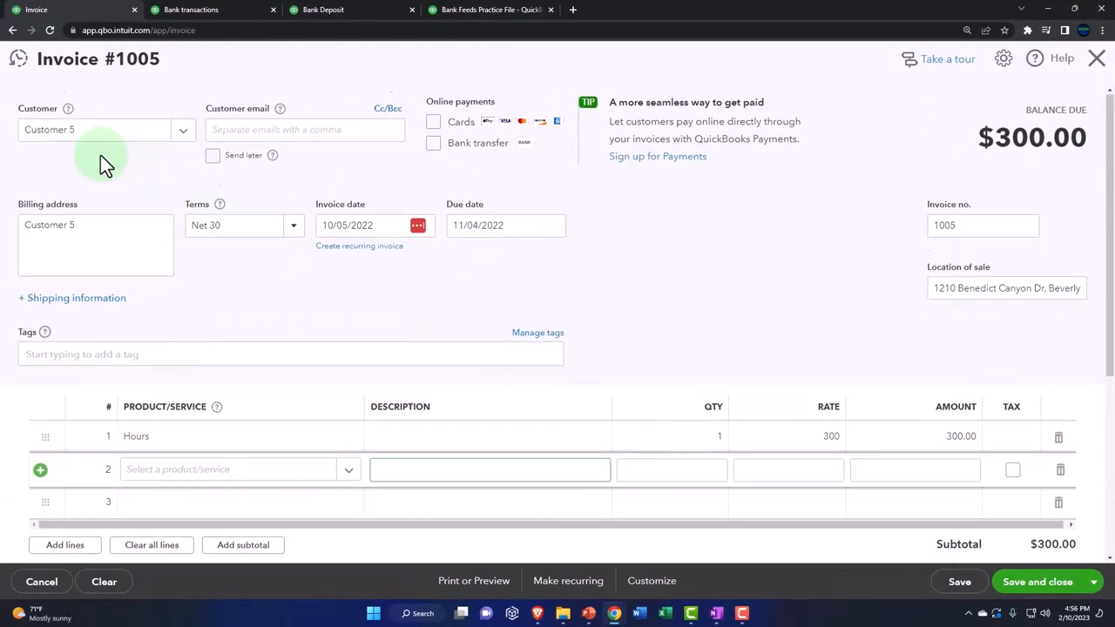
scroll("down", 3)
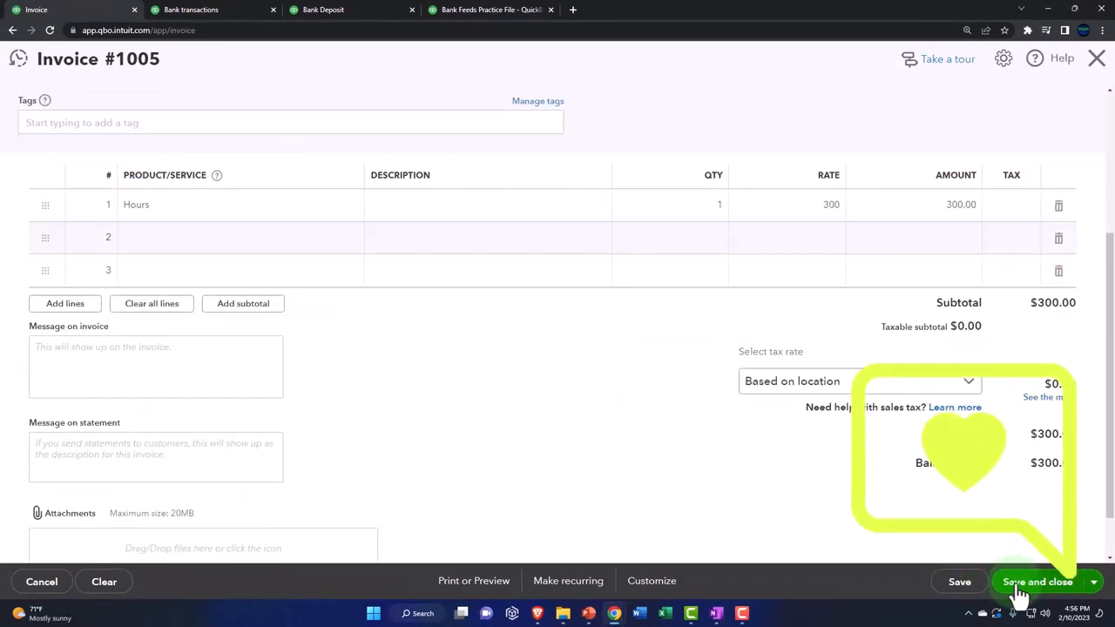
Save and close the $300 invoice, then drill into the Services income transactions in reports
left_click(183, 10)
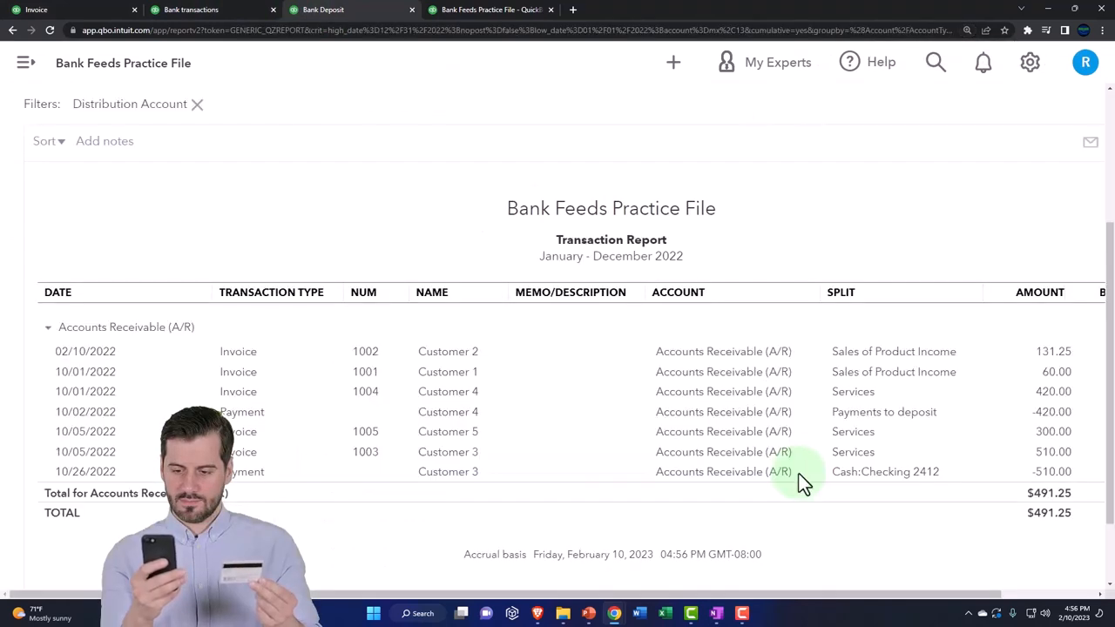
mouse_move(514, 446)
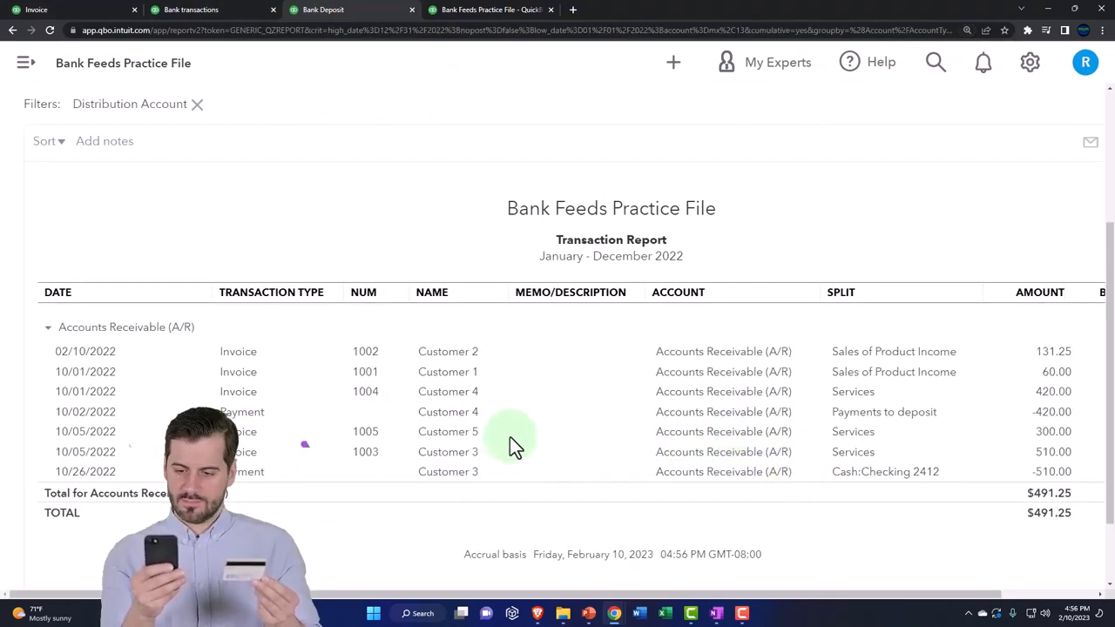
mouse_move(206, 358)
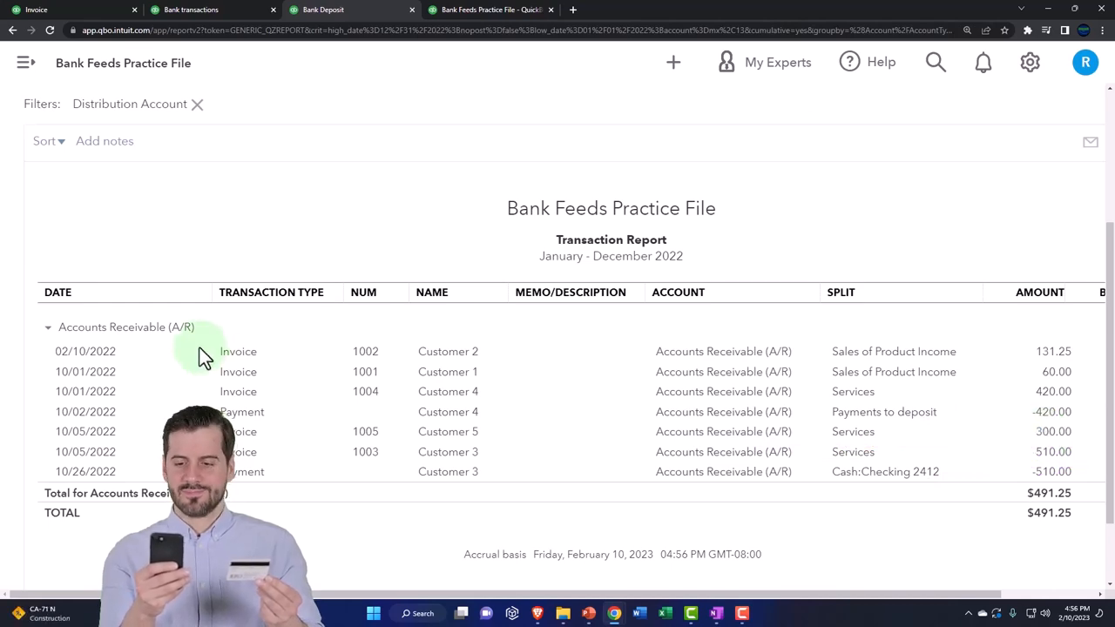
left_click(488, 11)
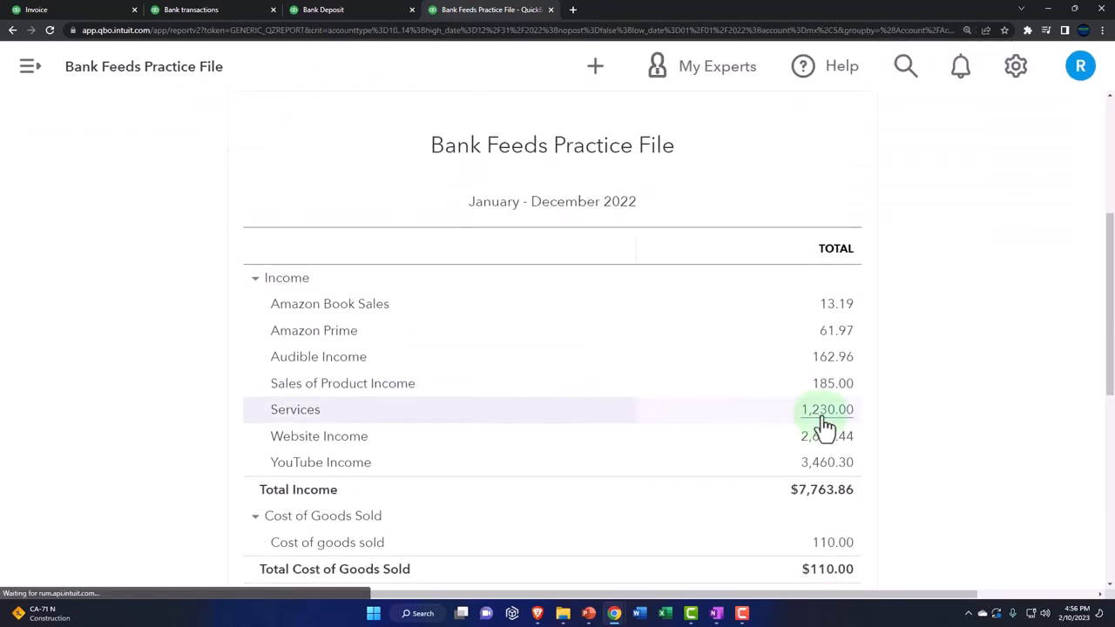
left_click(826, 410)
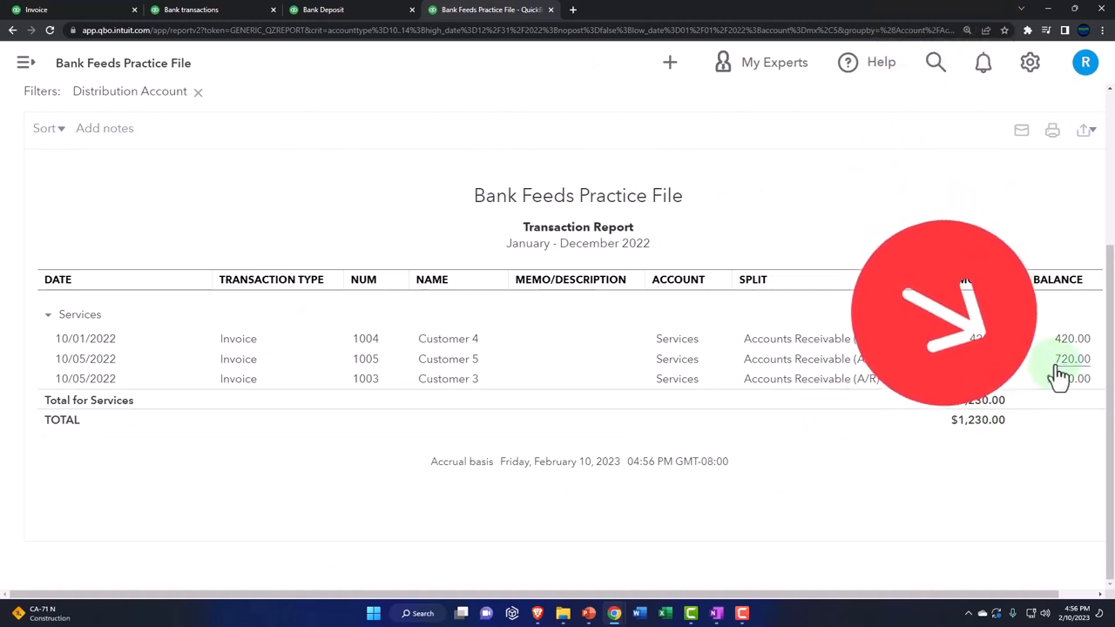
mouse_move(205, 380)
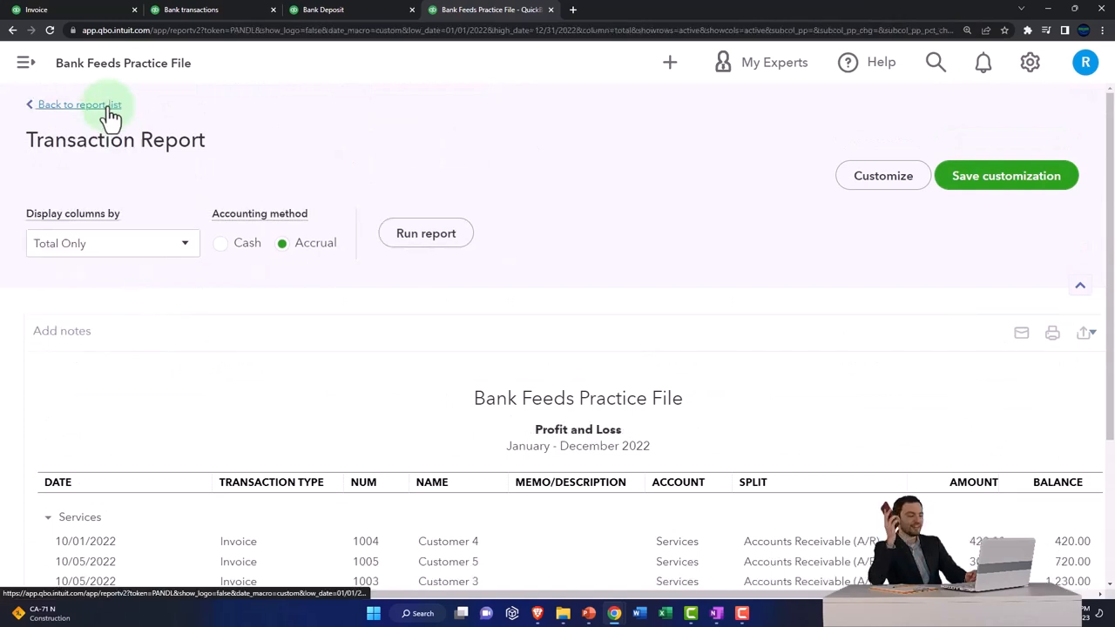
Show the Customers list with Customer 5 carrying a $300.00 open balance
scroll("down", 3)
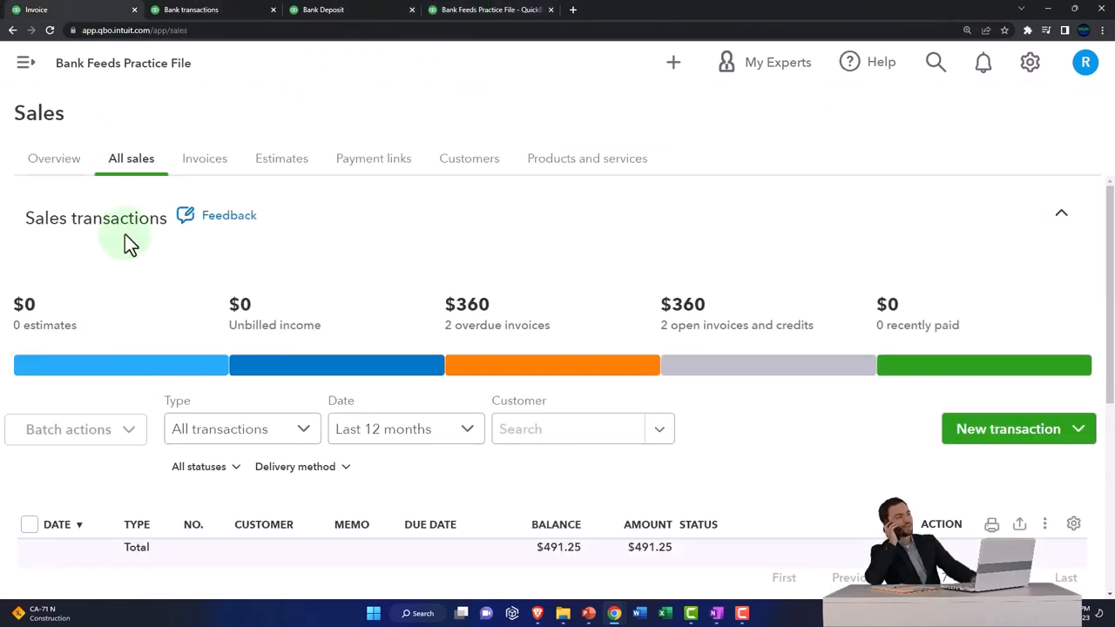
left_click(469, 159)
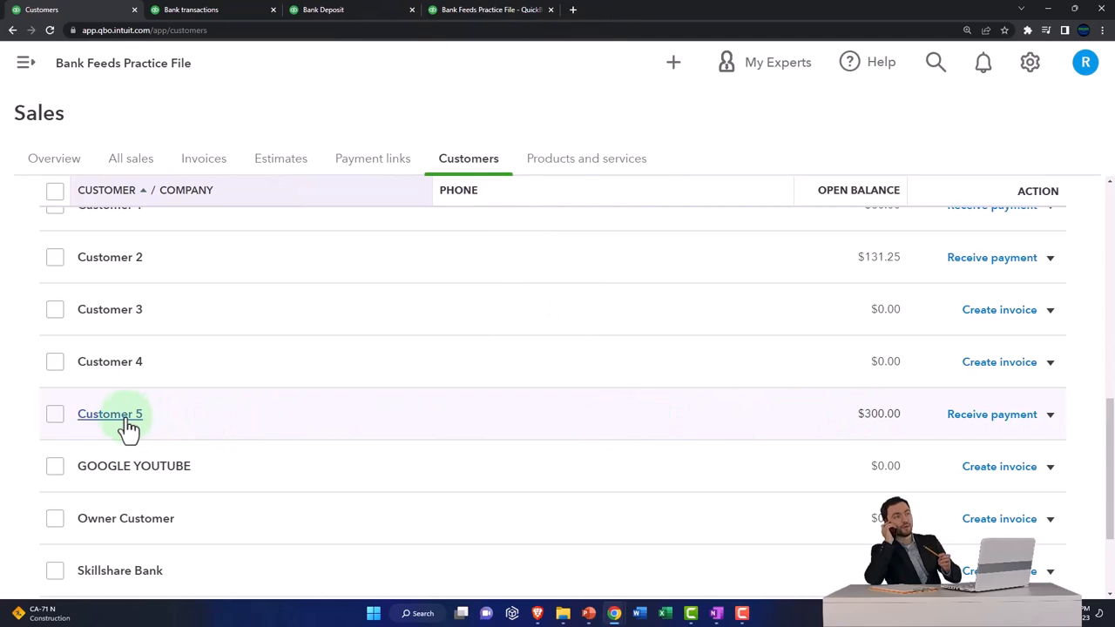
Show Customer 5's page listing overdue invoice 1005 for $300.00 due 11/04/2022
left_click(110, 415)
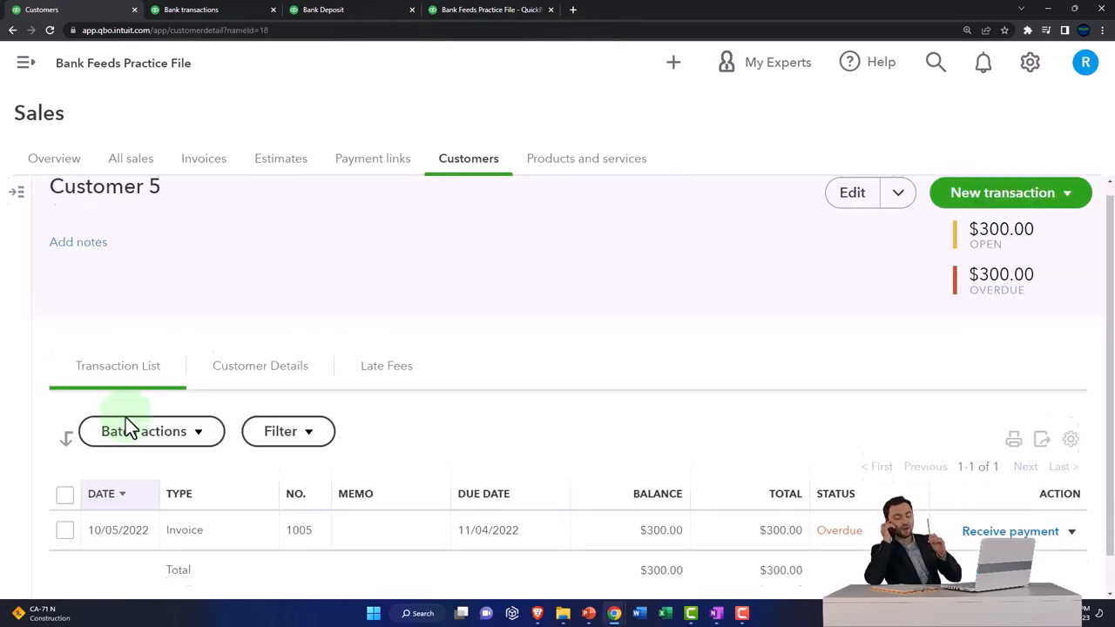
scroll("down", 3)
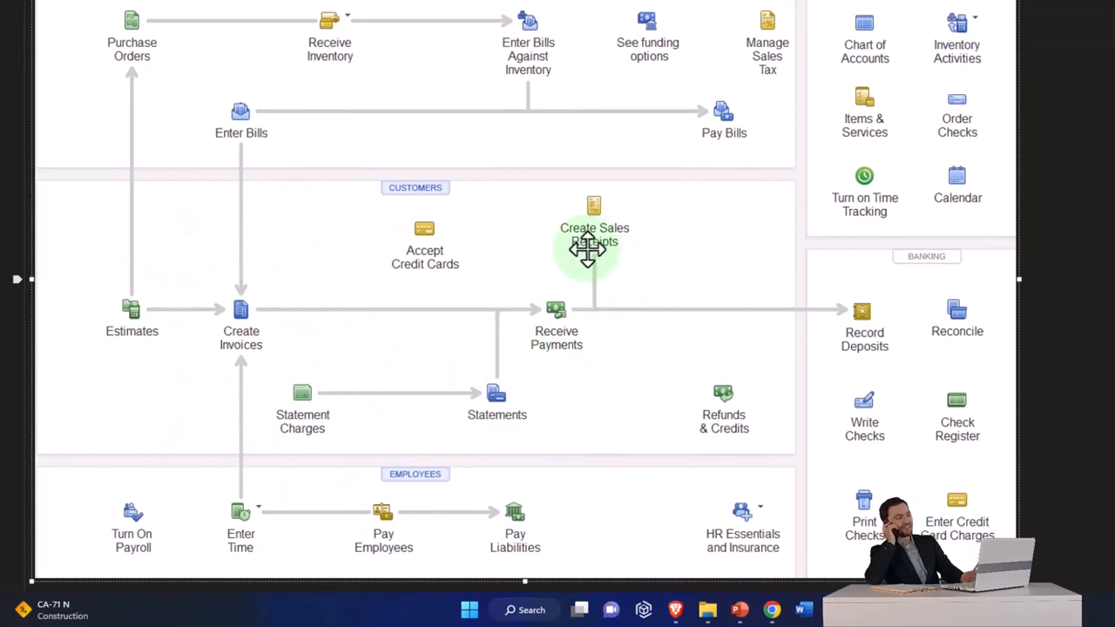
mouse_move(488, 322)
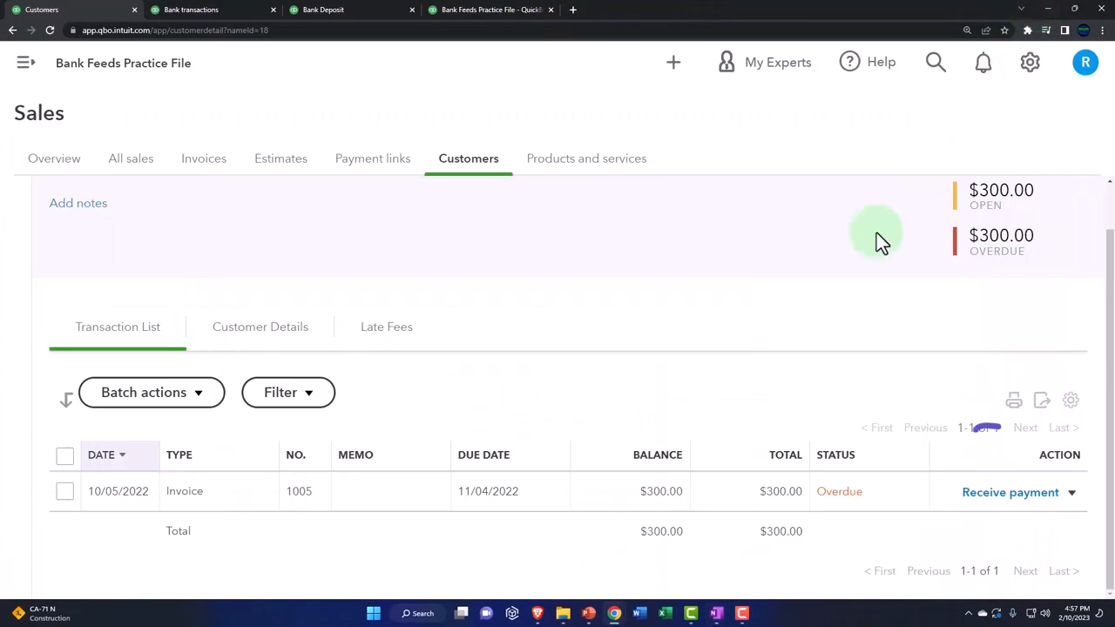
Receive the $300.00 payment for invoice 1005 deposited to Cash:Checking 2412 and save with Save and new
left_click(1011, 492)
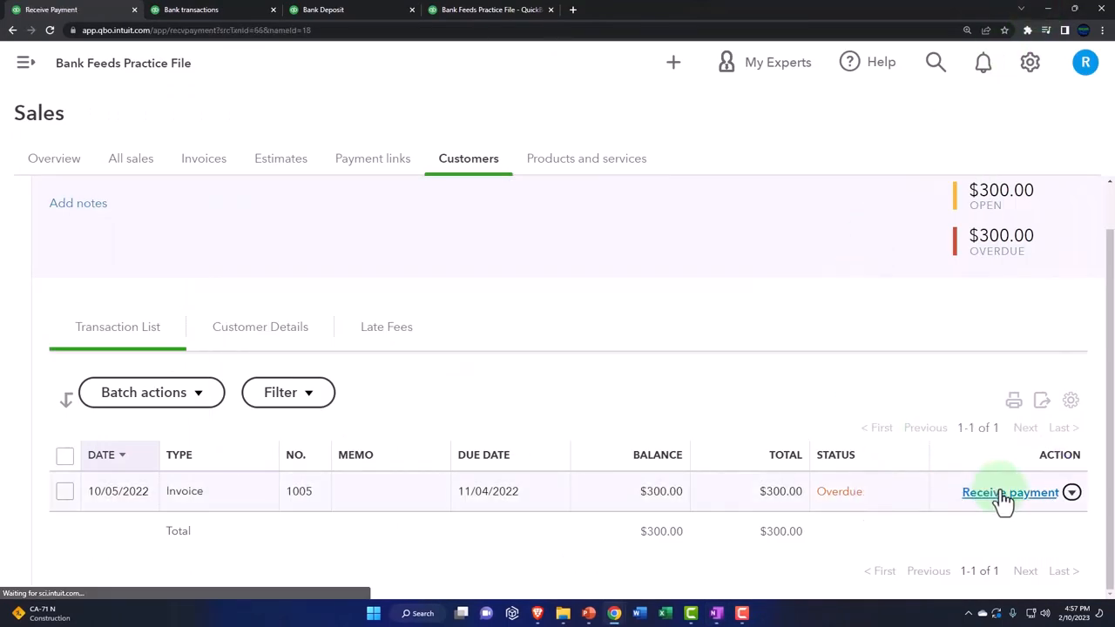
left_click(1011, 492)
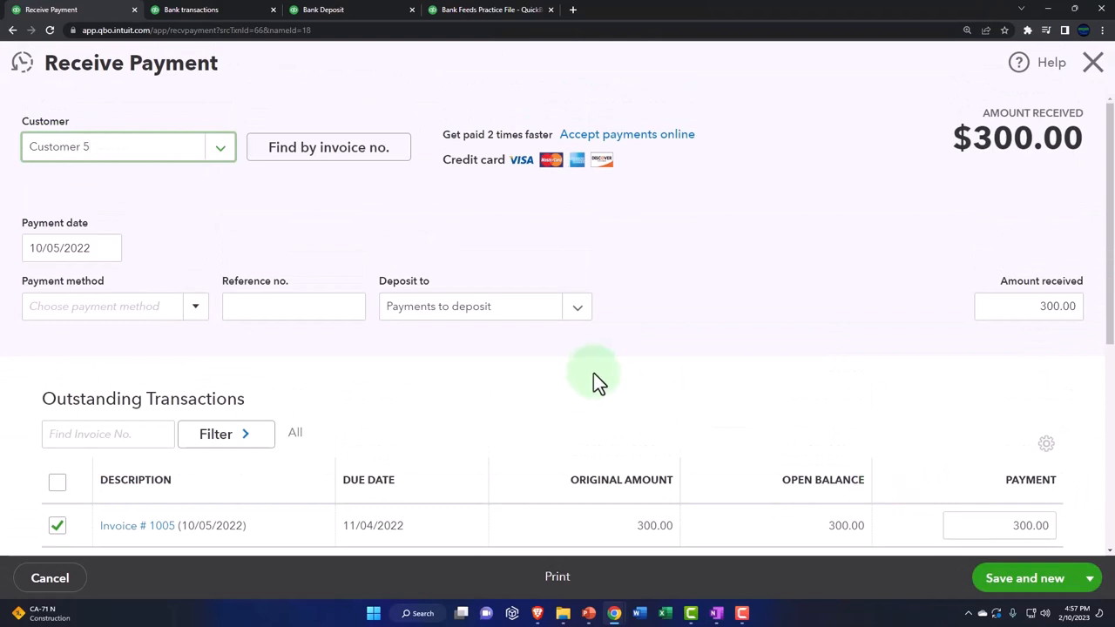
scroll("down", 3)
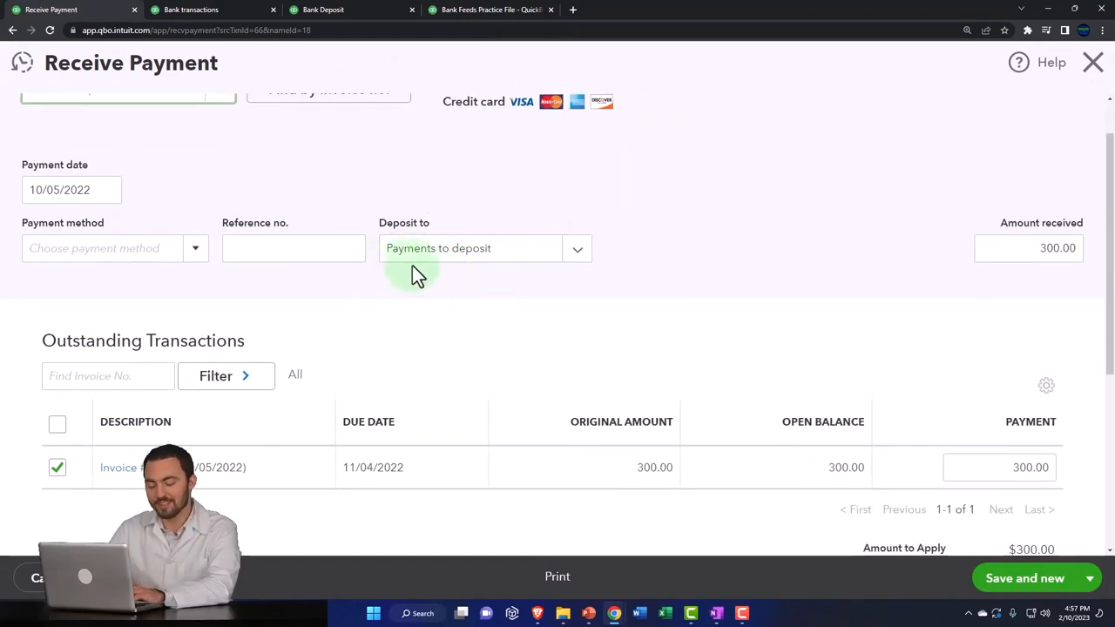
mouse_move(574, 261)
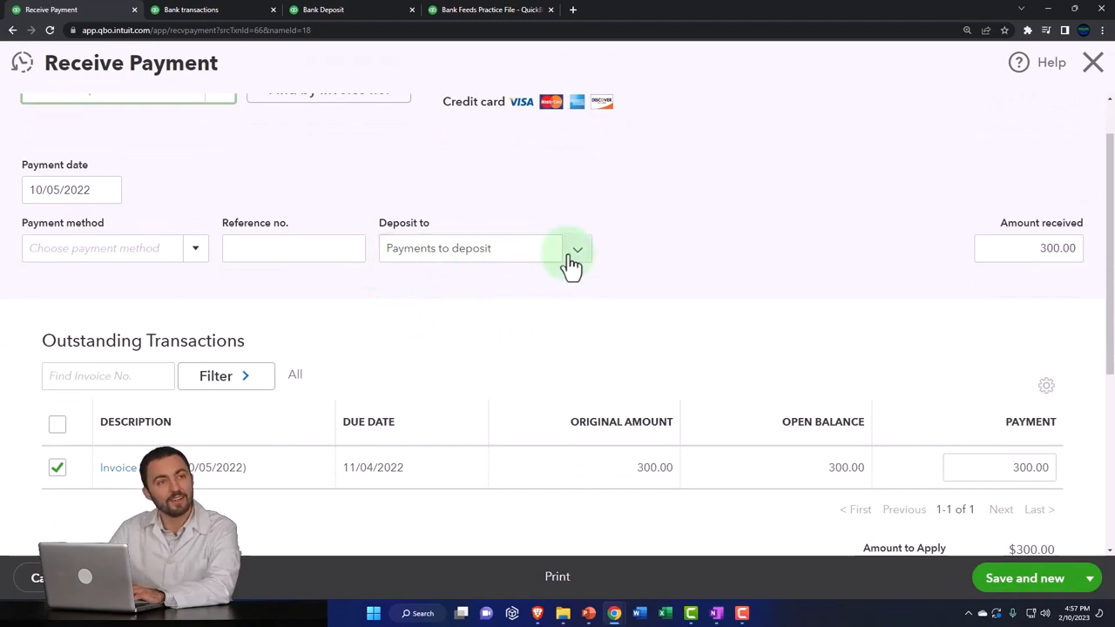
left_click(575, 247)
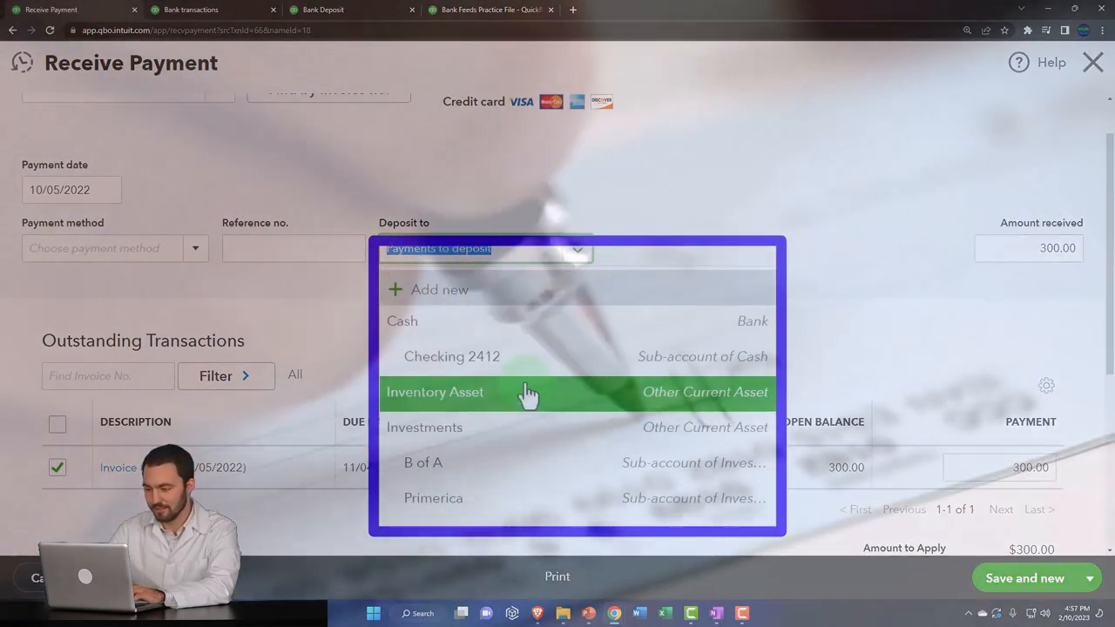
left_click(453, 356)
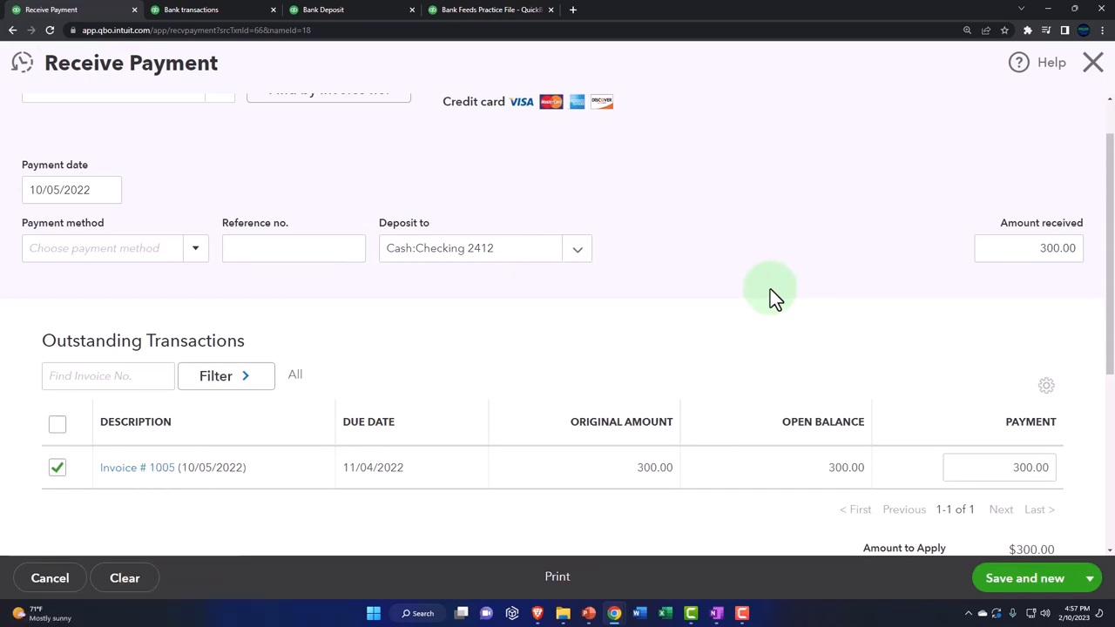
mouse_move(937, 462)
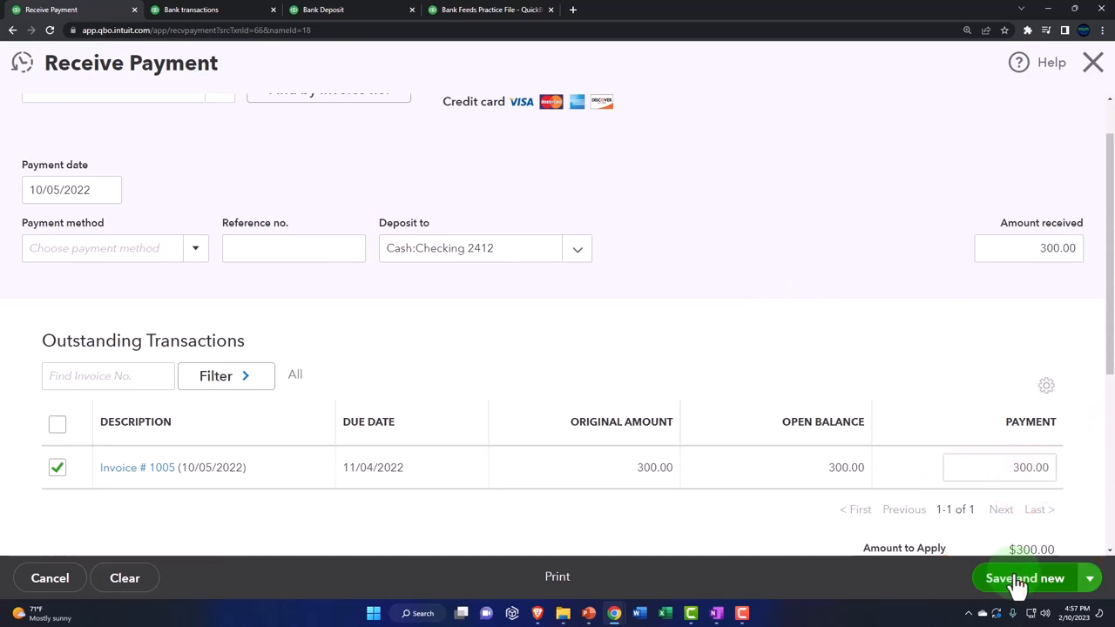
left_click(1025, 579)
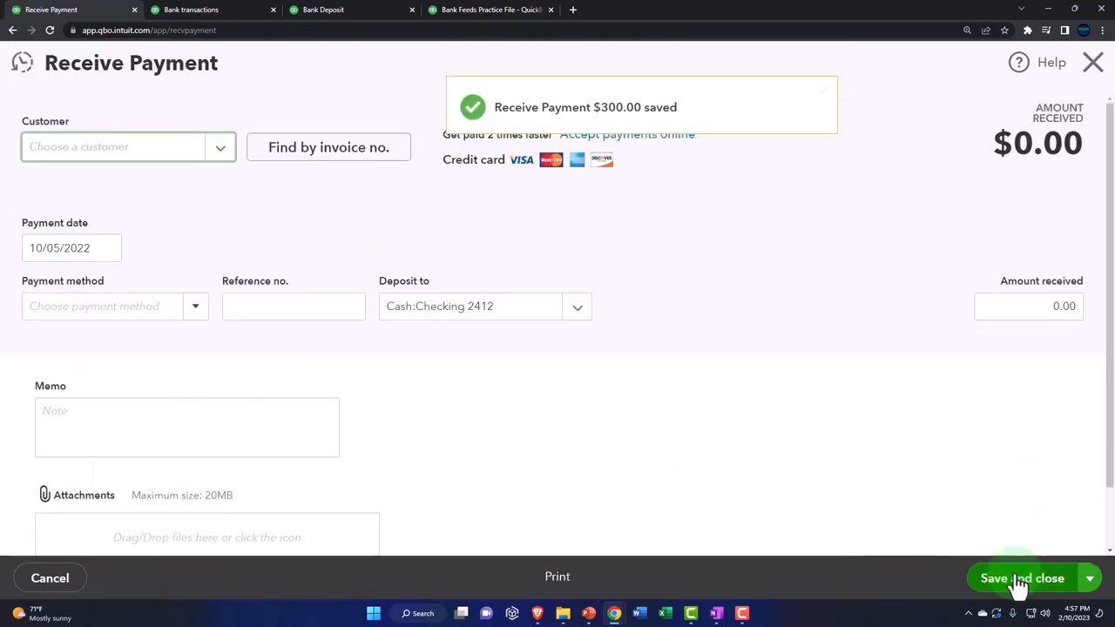
mouse_move(773, 282)
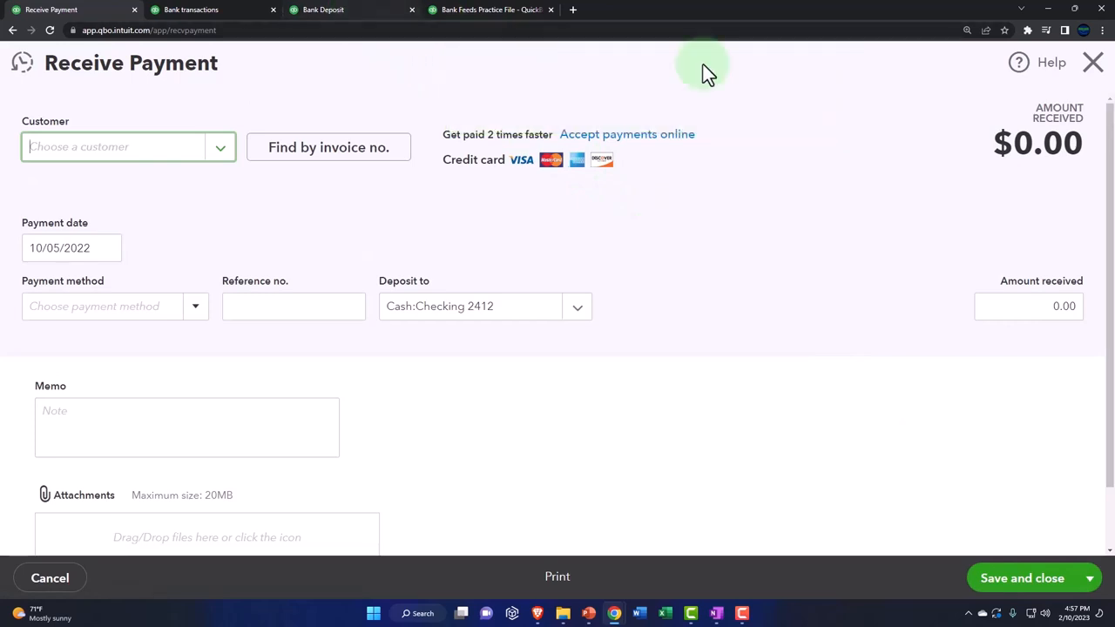
Drill into the Checking 2412 balance on the balance sheet to see the $300 deposit
left_click(339, 10)
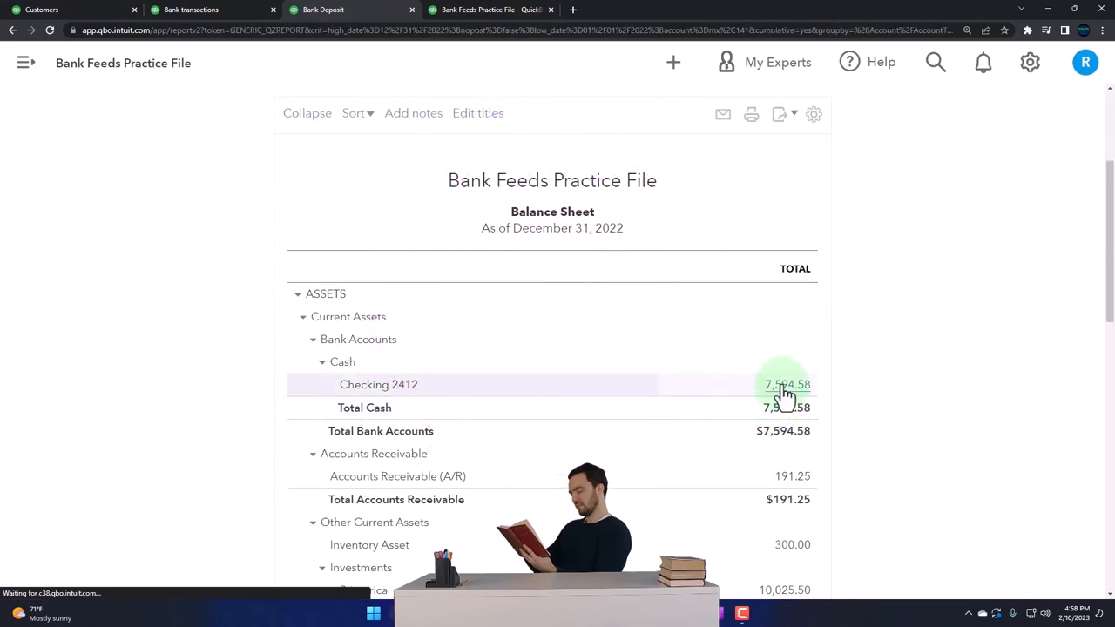
left_click(788, 385)
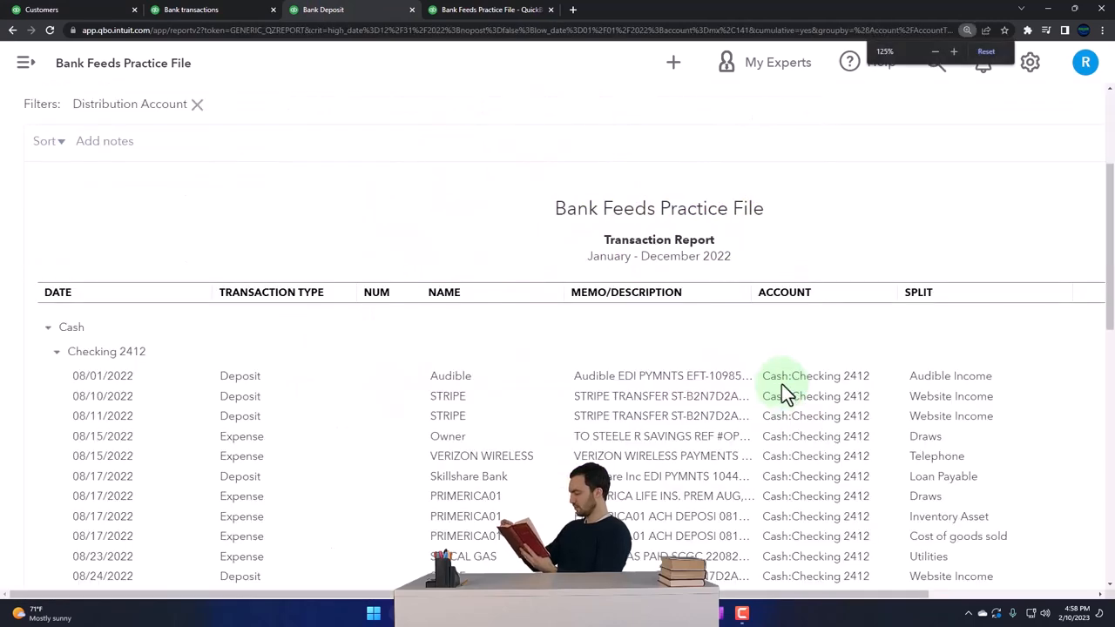
left_click(934, 52)
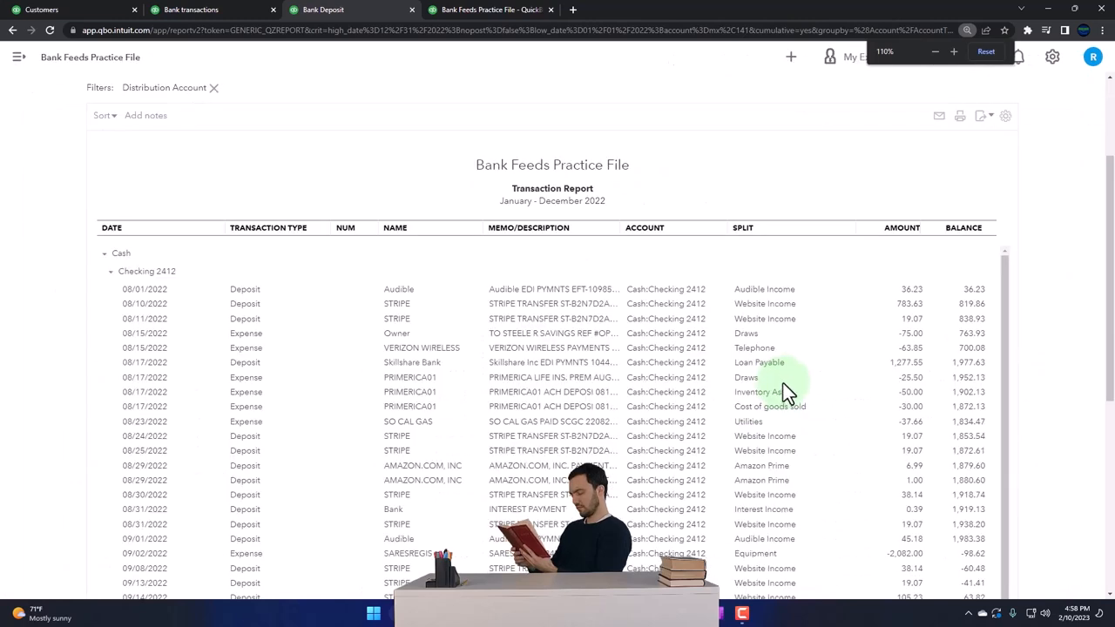
scroll("down", 3)
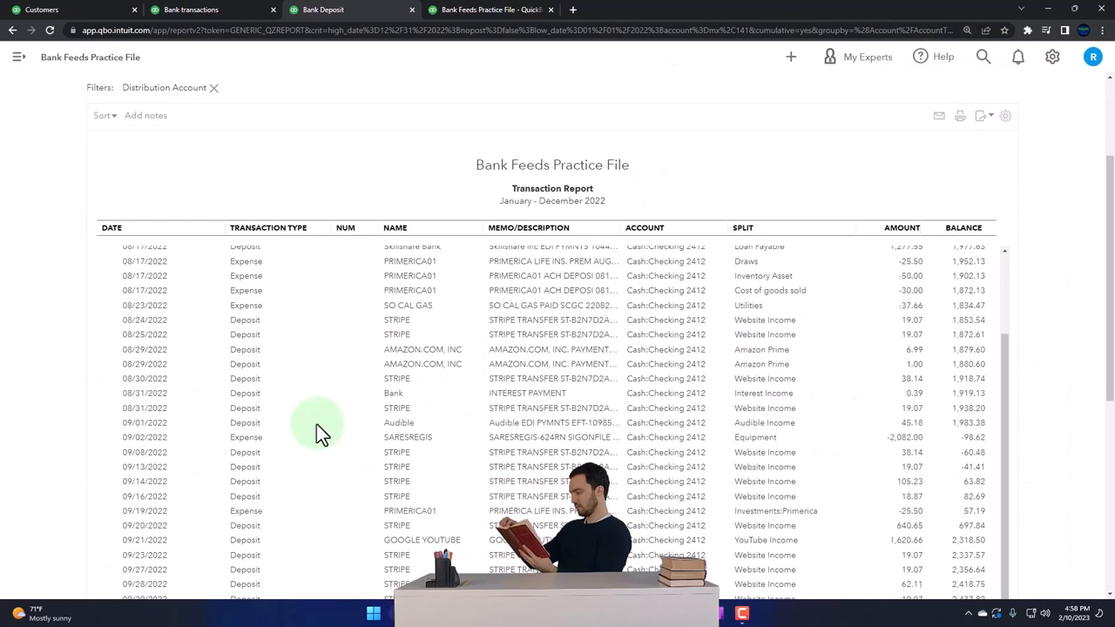
scroll("down", 3)
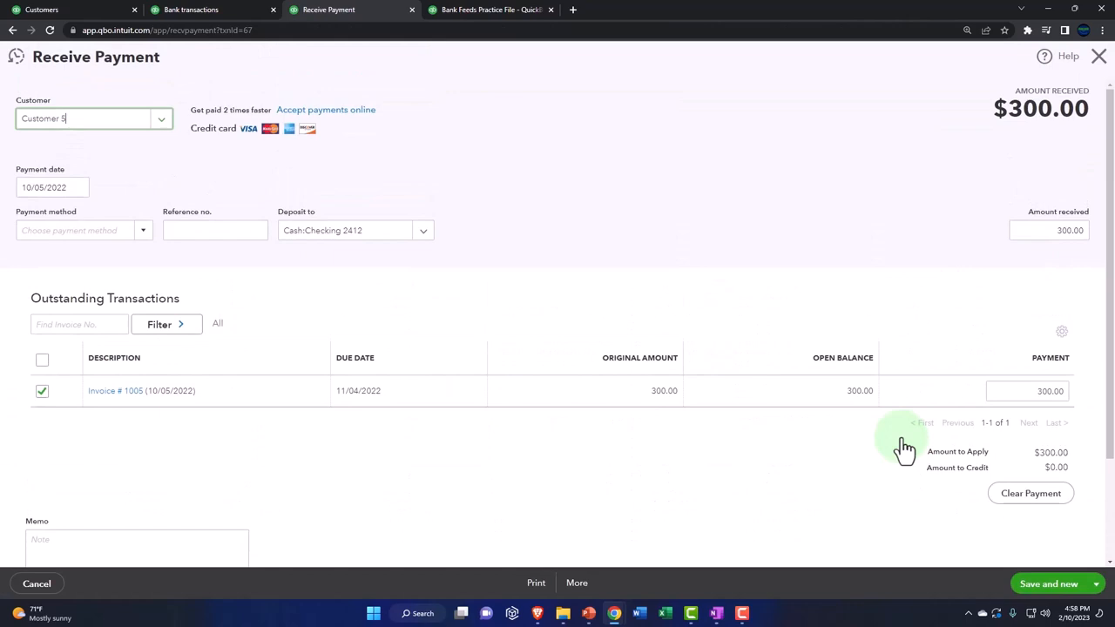
mouse_move(1101, 67)
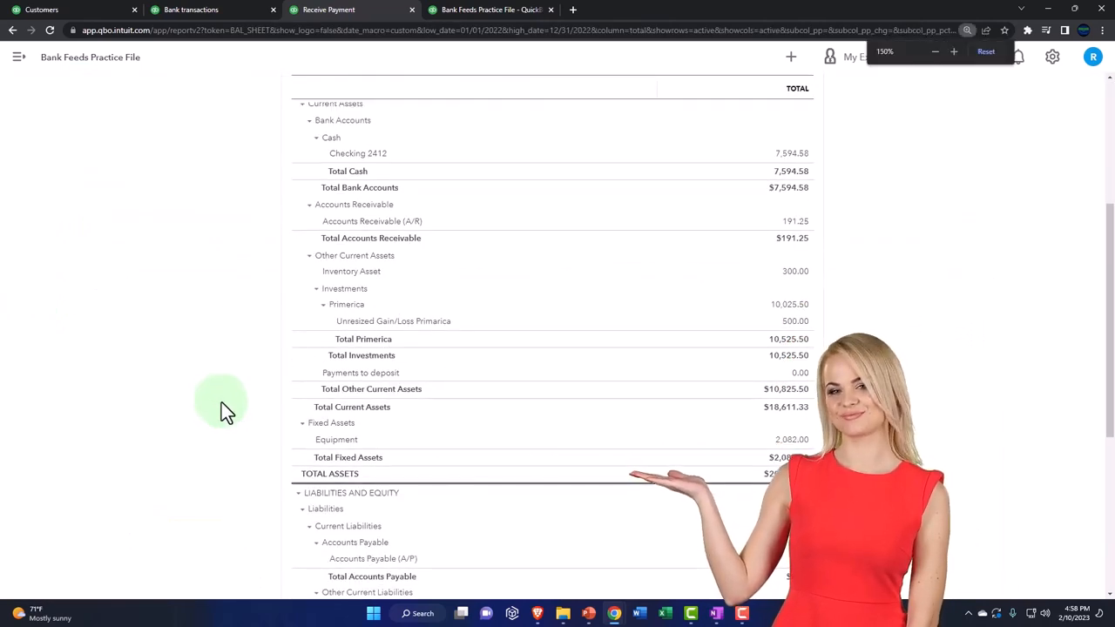
Drill into Accounts Receivable showing Customer 5's 300.00 invoice and -300.00 payment, totalling 191.25
left_click(953, 53)
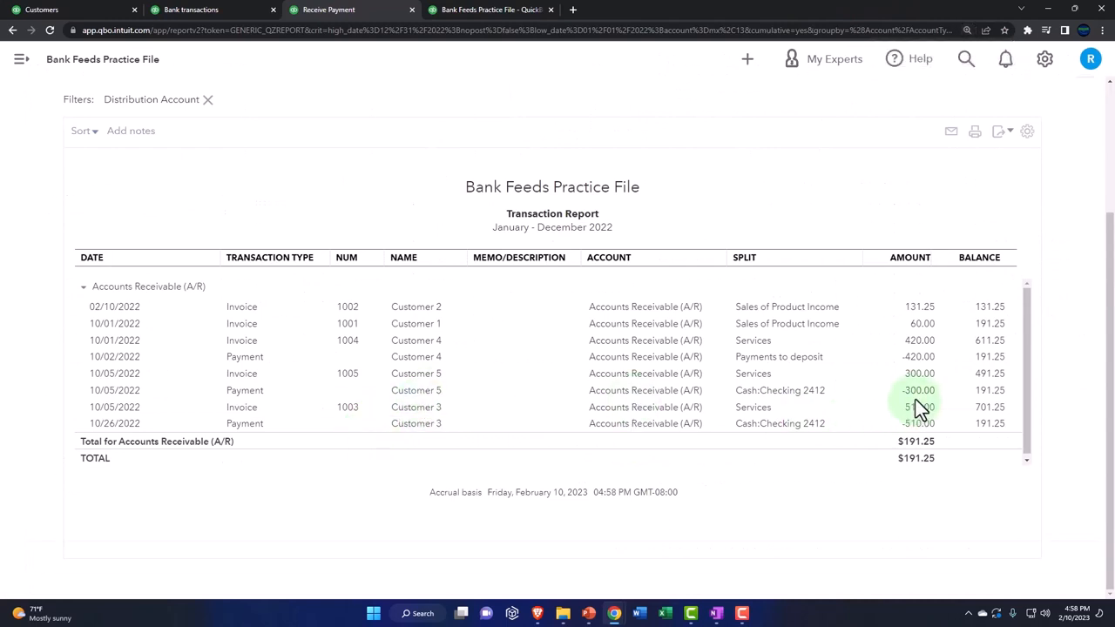
mouse_move(920, 386)
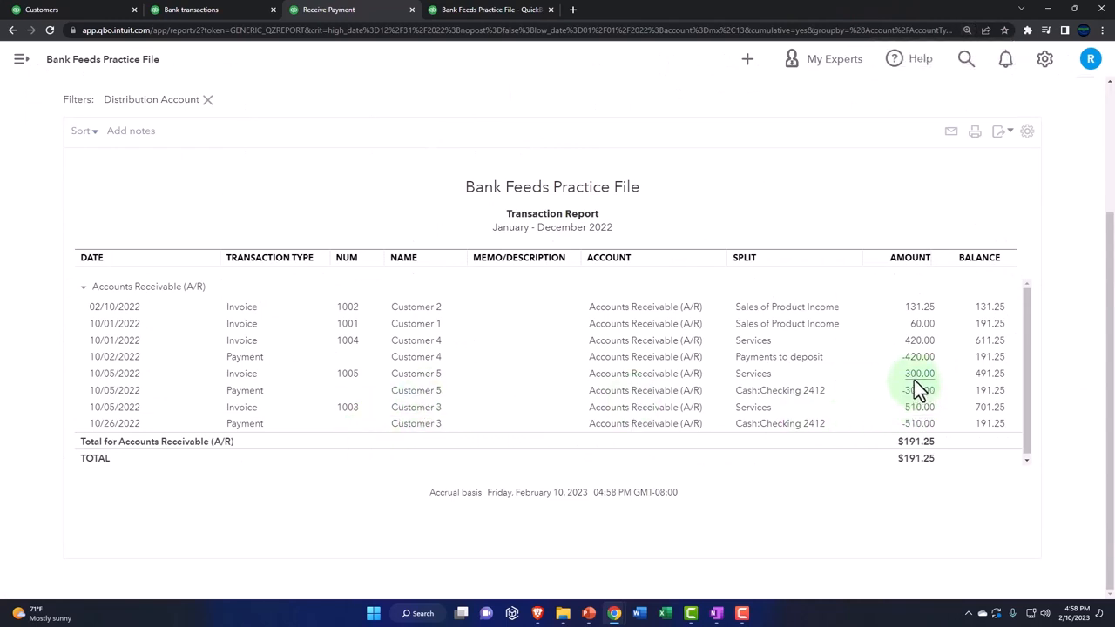
mouse_move(915, 379)
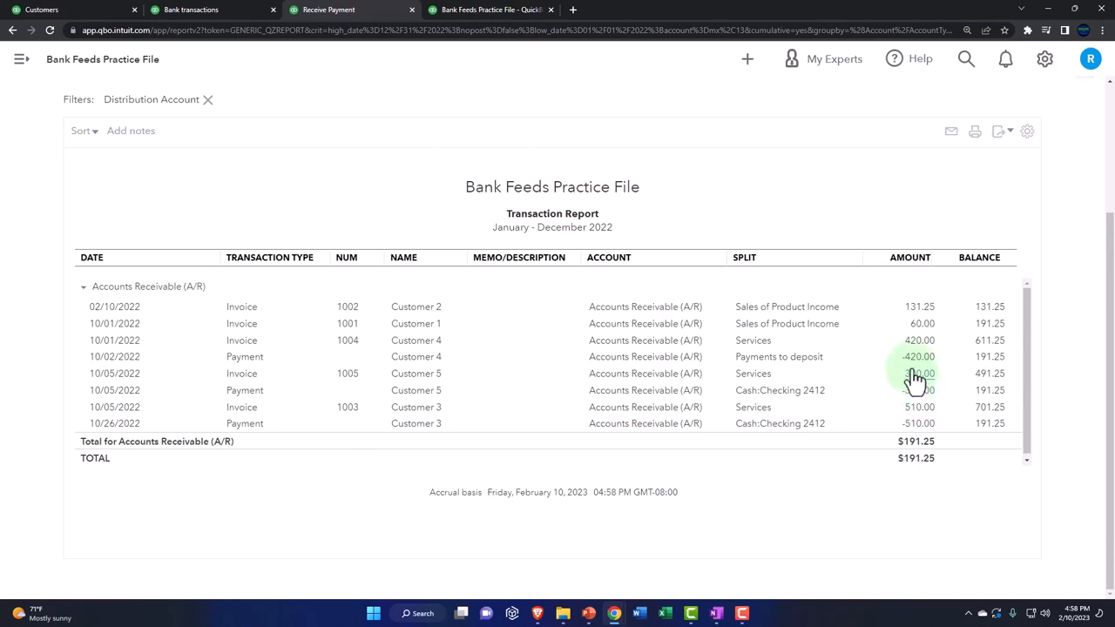